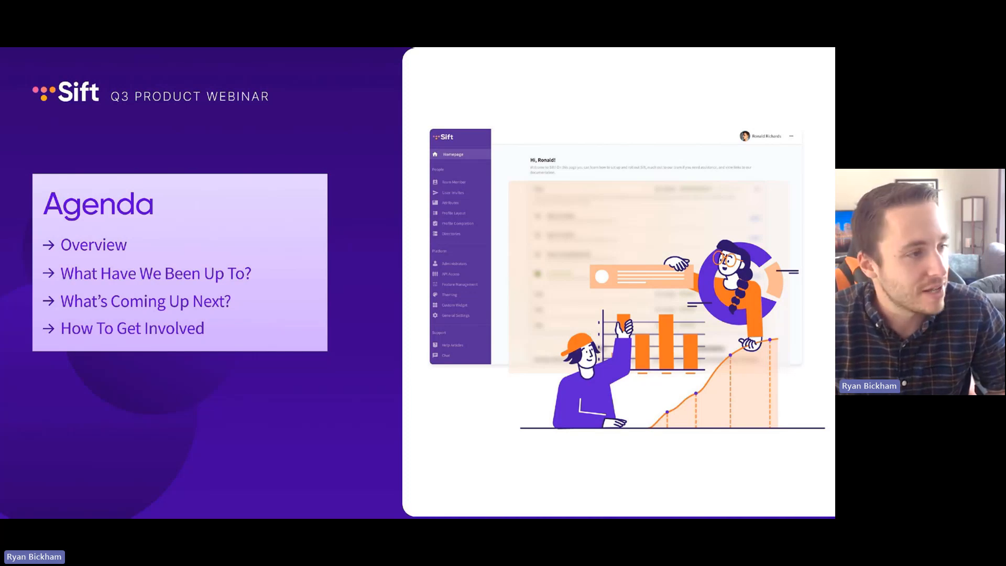
# - Advance to the Self-Guided Onboarding slide with its task list and overlay example
pyautogui.press('right')
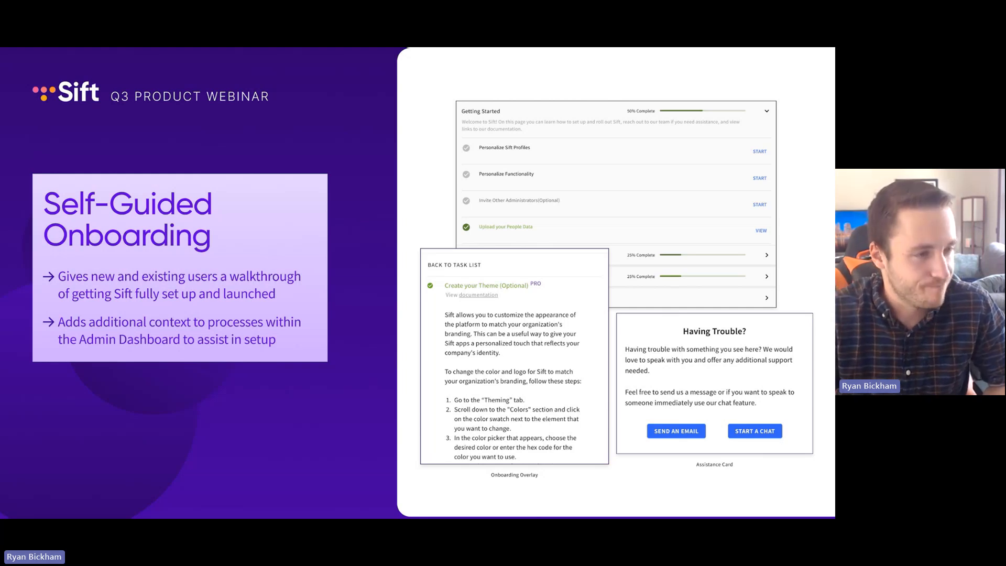
pyautogui.press('right')
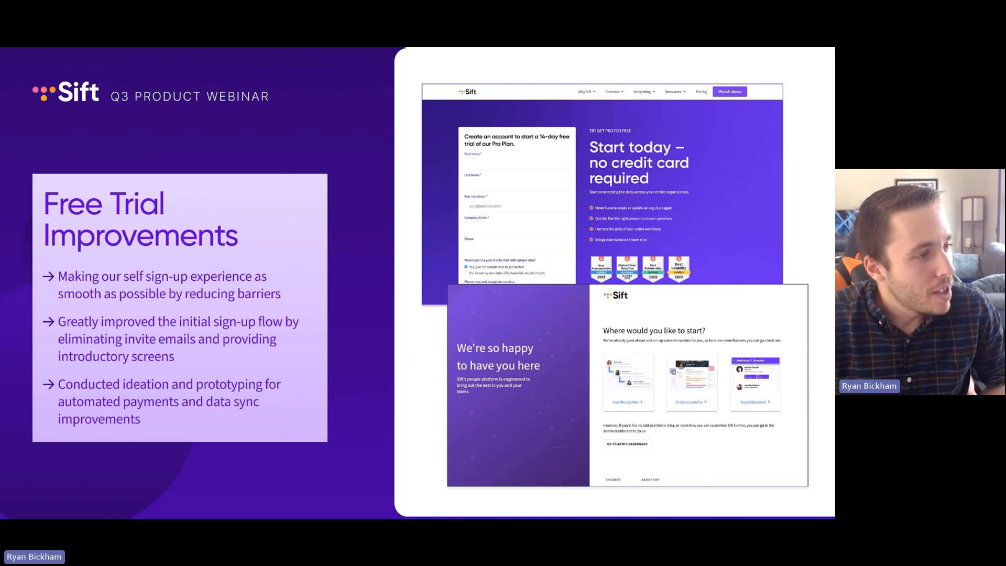
# - Advance from Free Trial Improvements to the 'What Else Did We Do?' slide
pyautogui.press('right')
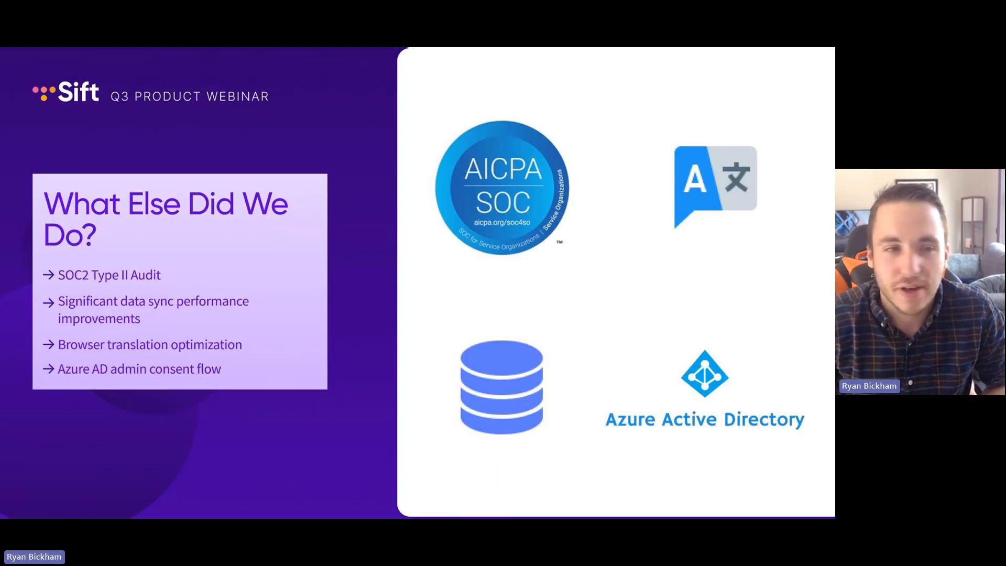